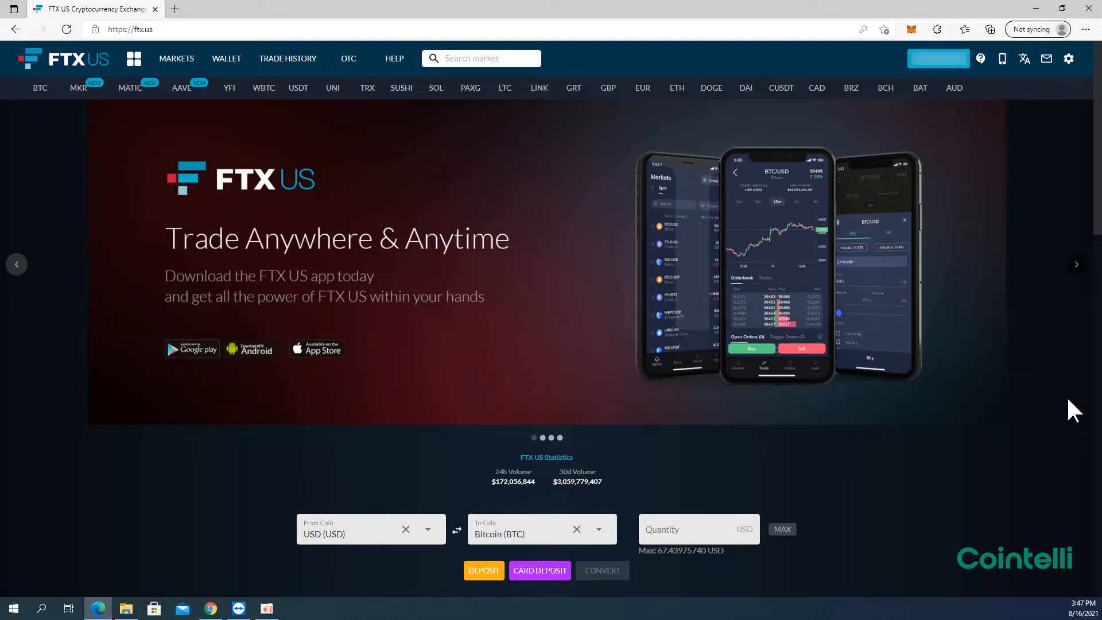
pyautogui.moveTo(813, 315)
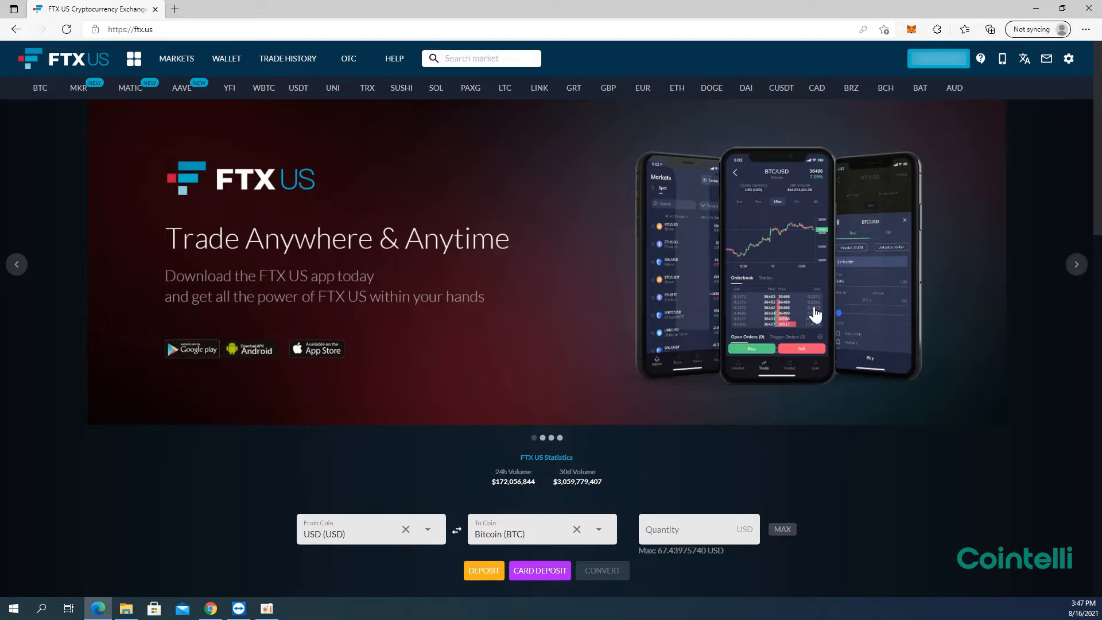
pyautogui.moveTo(287, 58)
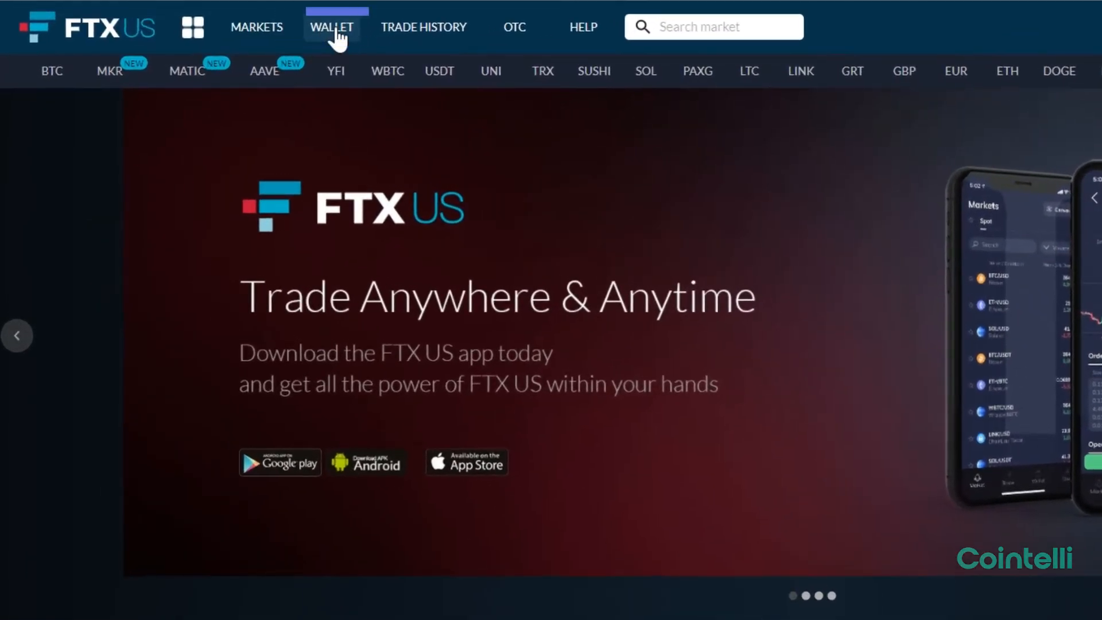
# Show the FTX US Wallet with total account value and USD/BTC balances.
pyautogui.click(331, 27)
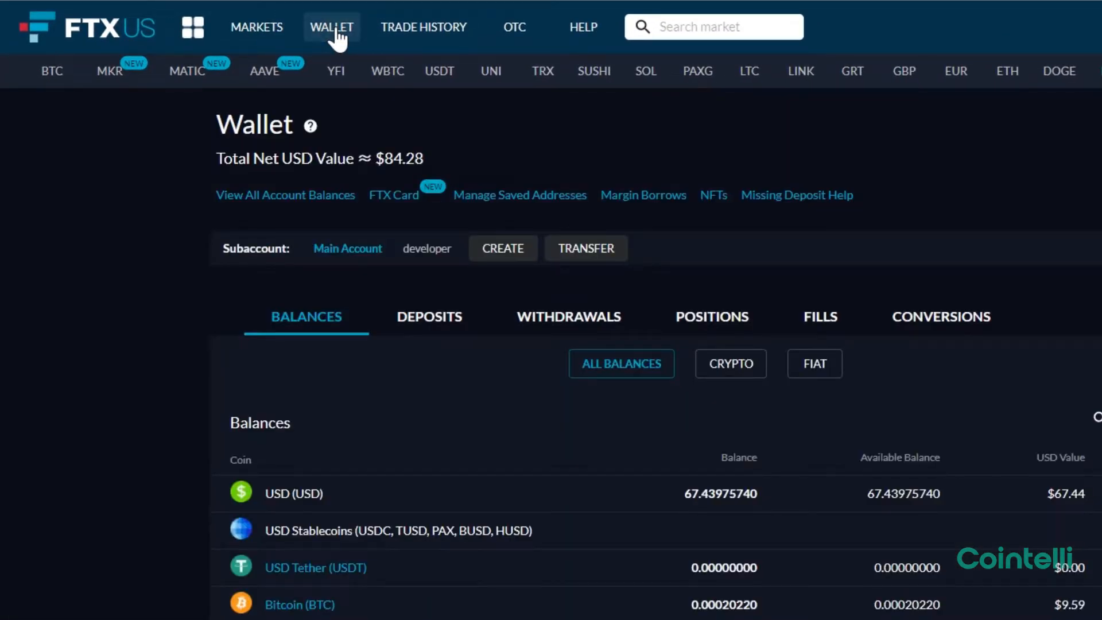
pyautogui.moveTo(443, 325)
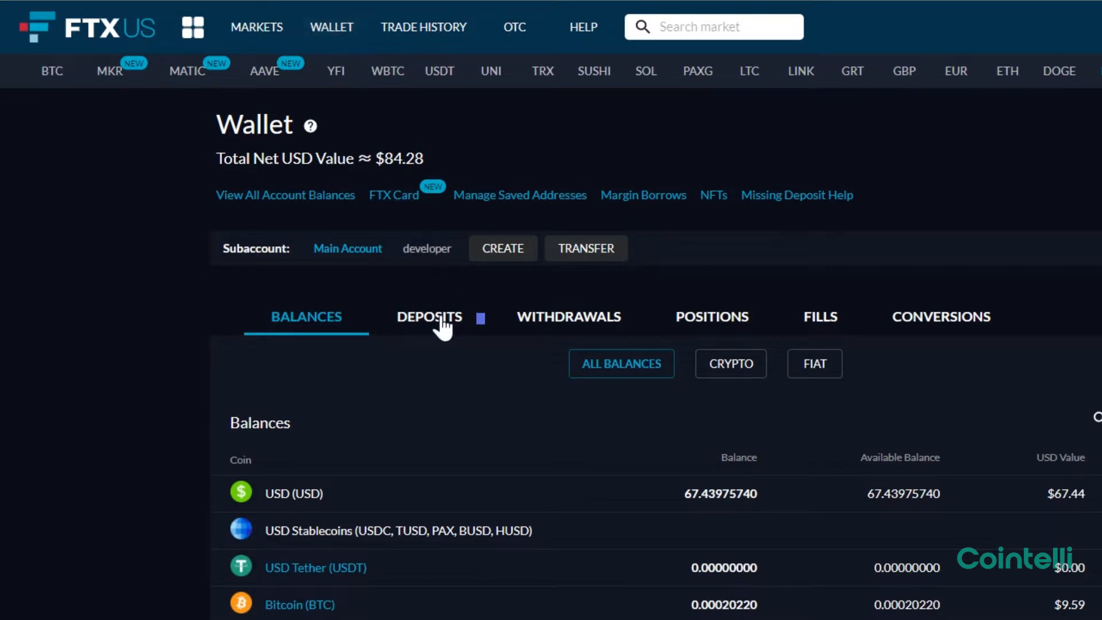
# Download the Deposits history (LTC and USD bank transfer) in UTC as a CSV.
pyautogui.click(428, 317)
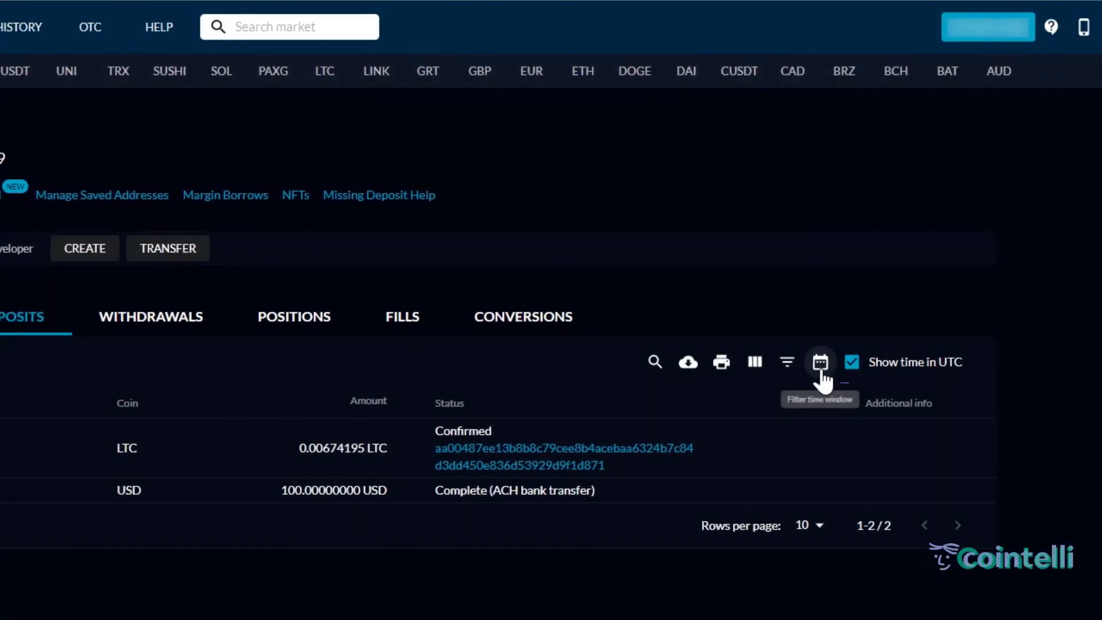
pyautogui.click(819, 362)
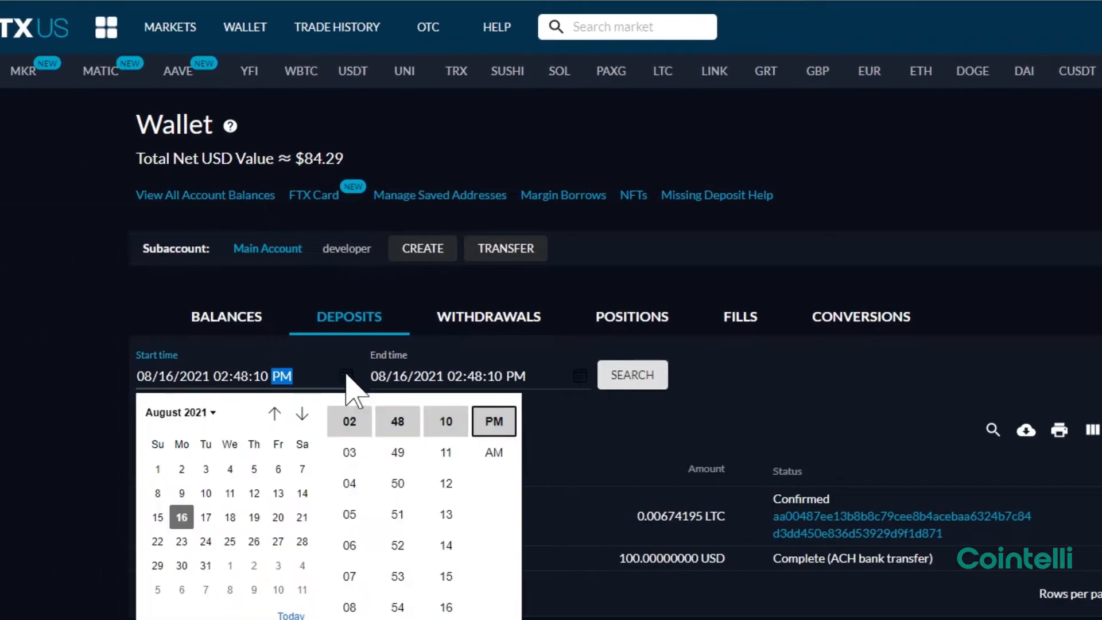
pyautogui.moveTo(355, 401)
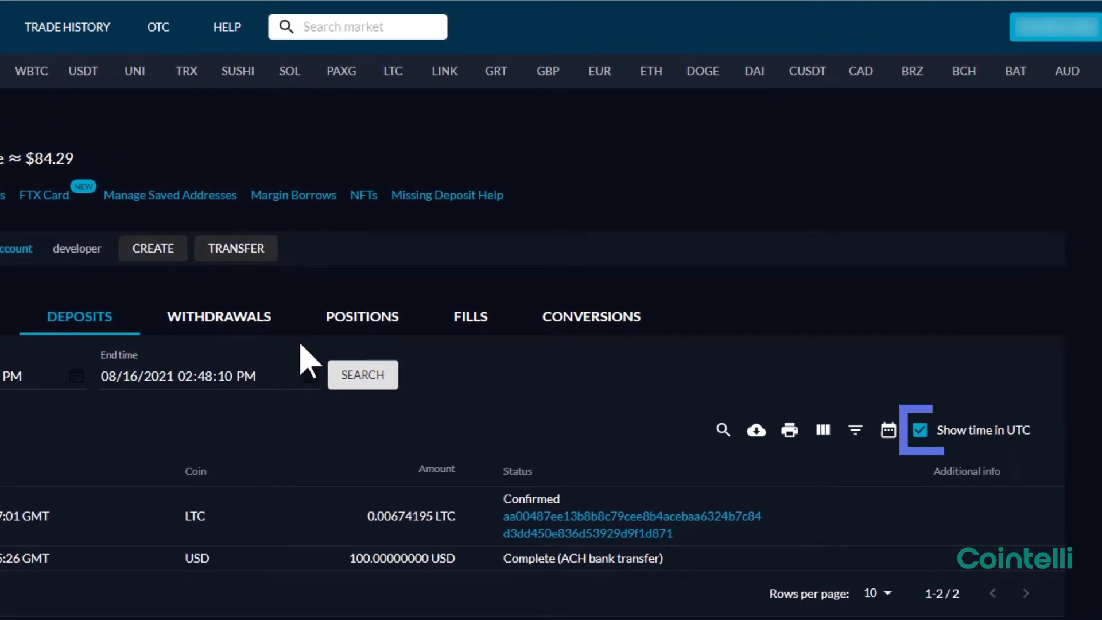
pyautogui.moveTo(597, 383)
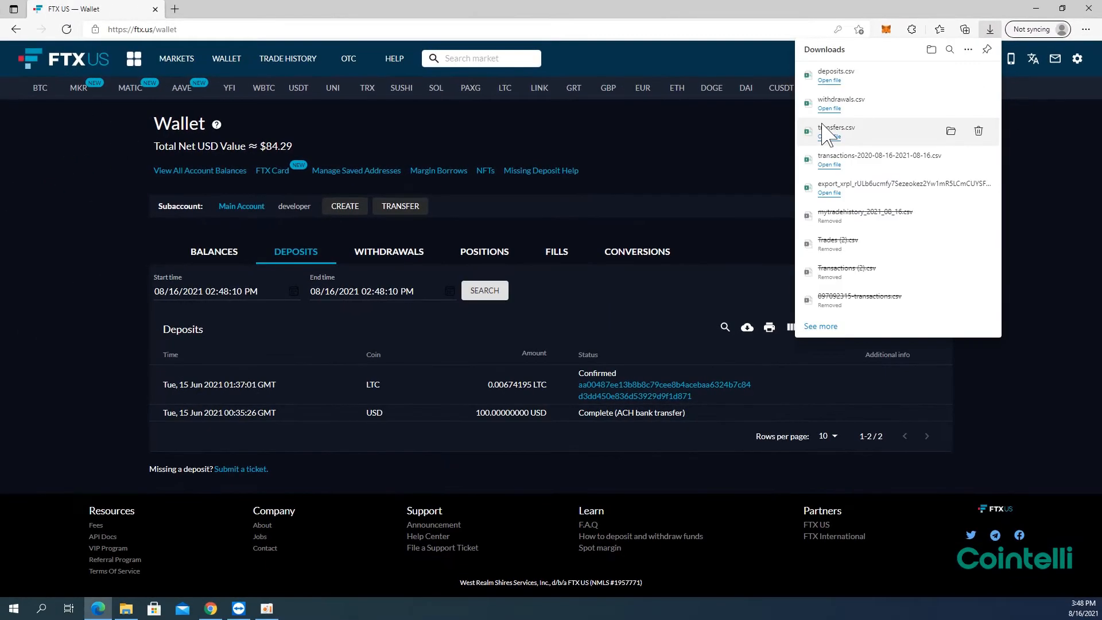
pyautogui.click(829, 79)
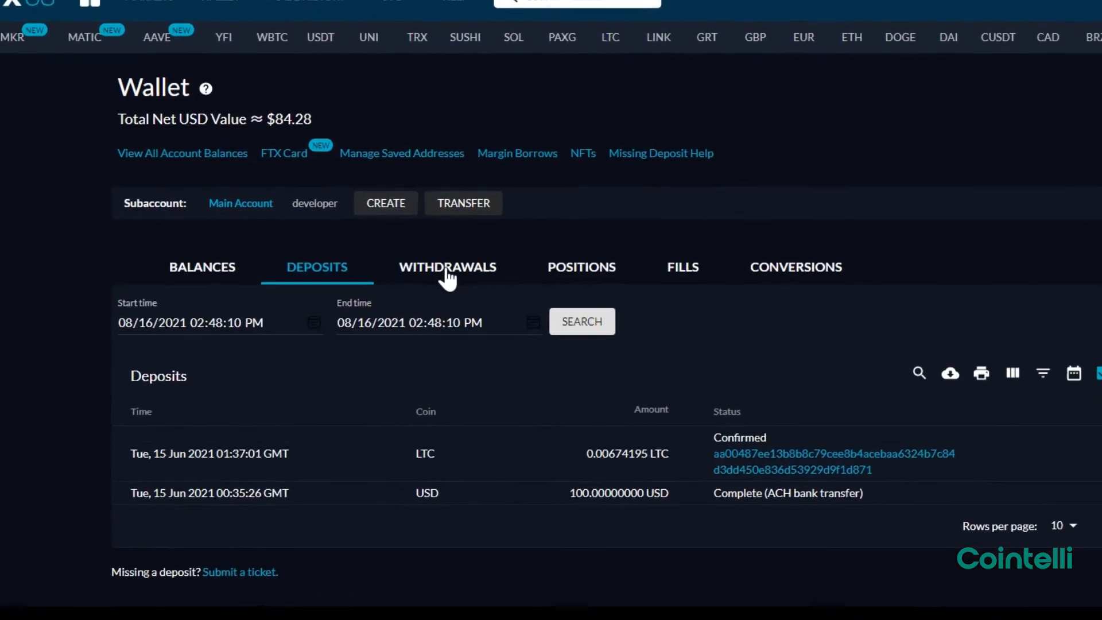
# Download the Withdrawals history with its single 0.10634195 LTC withdrawal as a CSV.
pyautogui.click(446, 266)
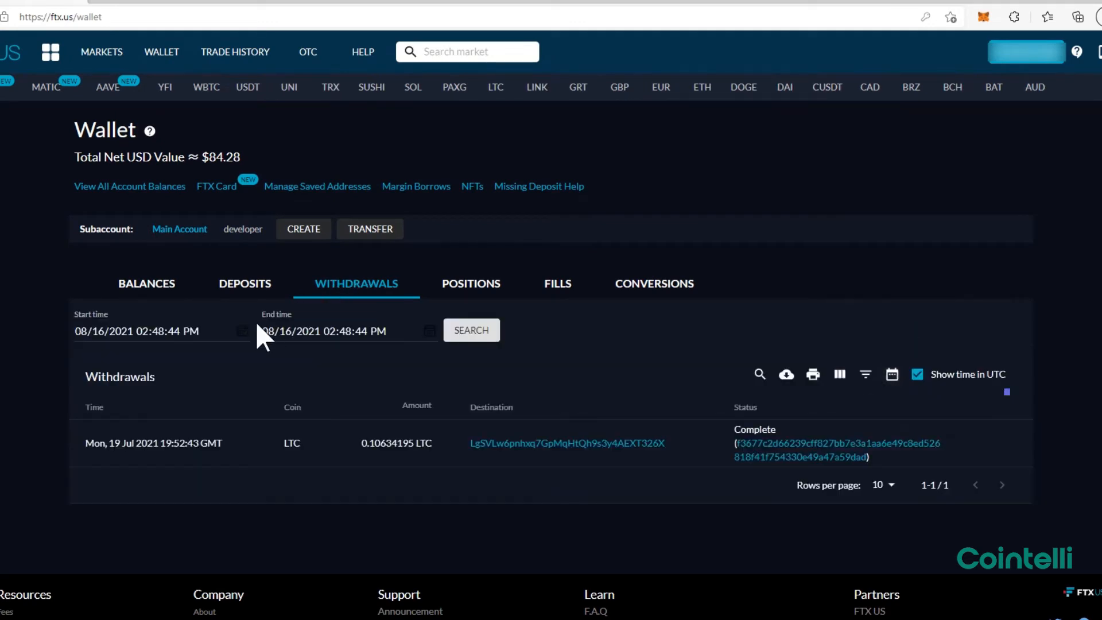
pyautogui.click(137, 330)
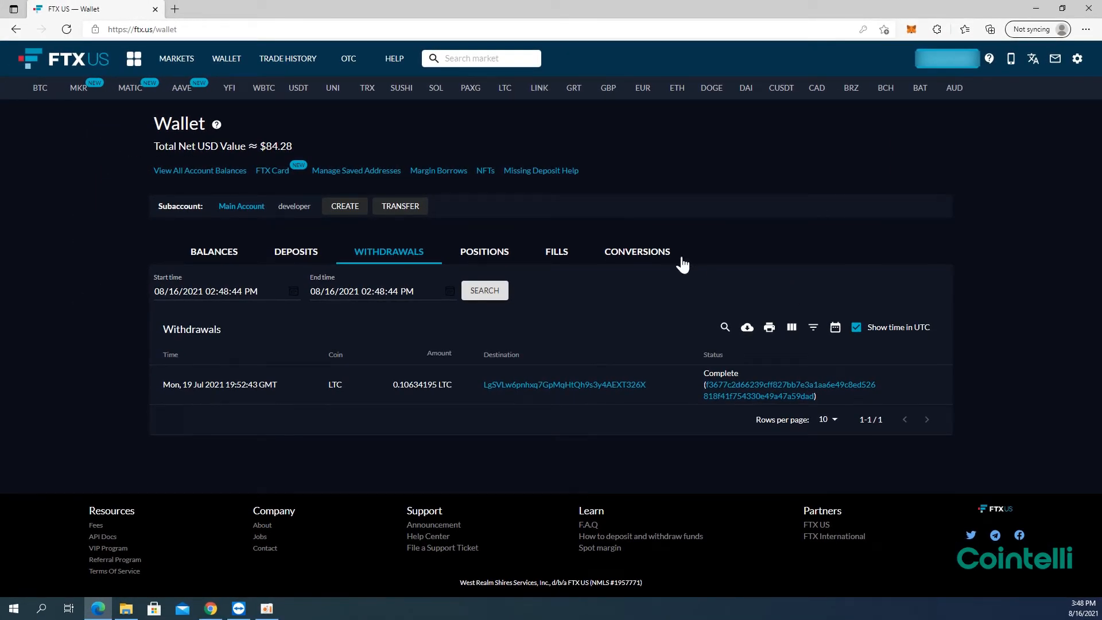
pyautogui.press('ctrl+plus')
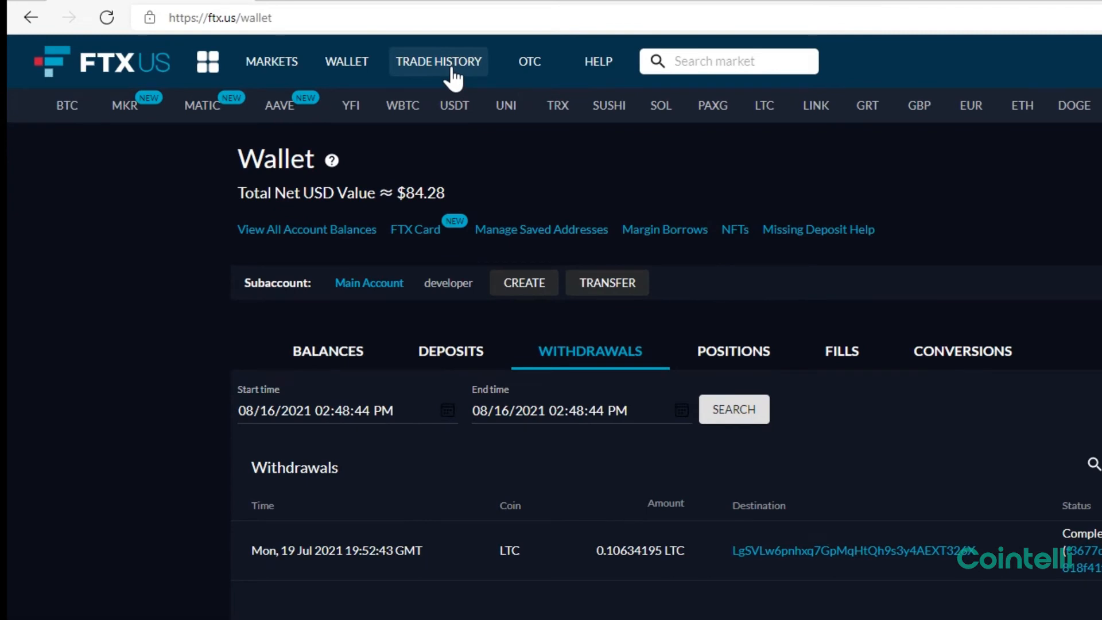
# Review the Trade History listing past trades and conversions for export.
pyautogui.click(437, 61)
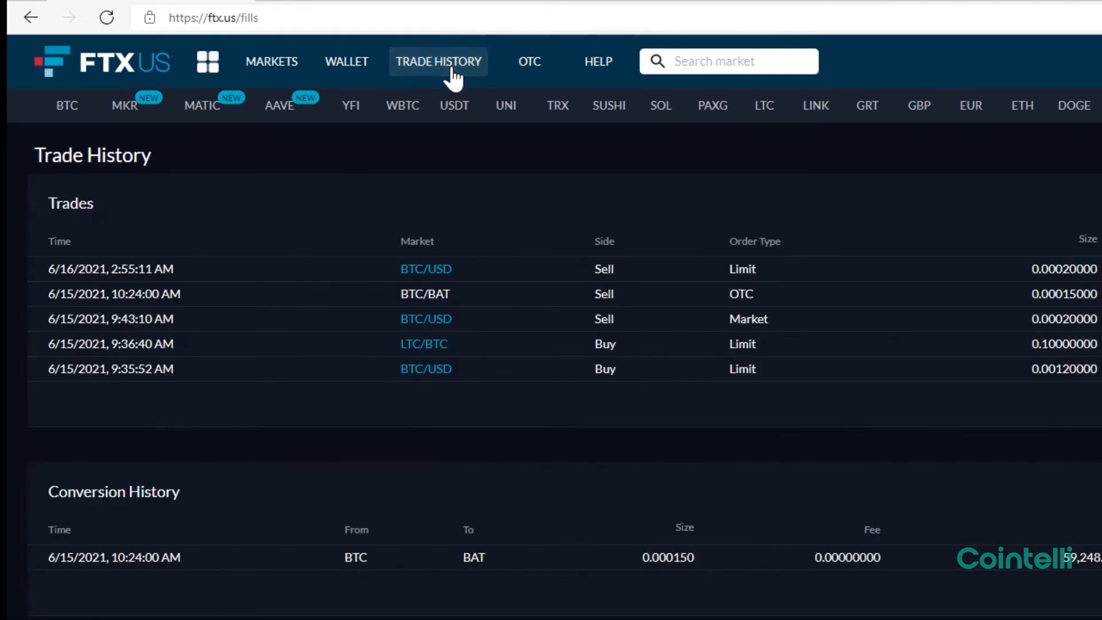
pyautogui.hscroll(3)
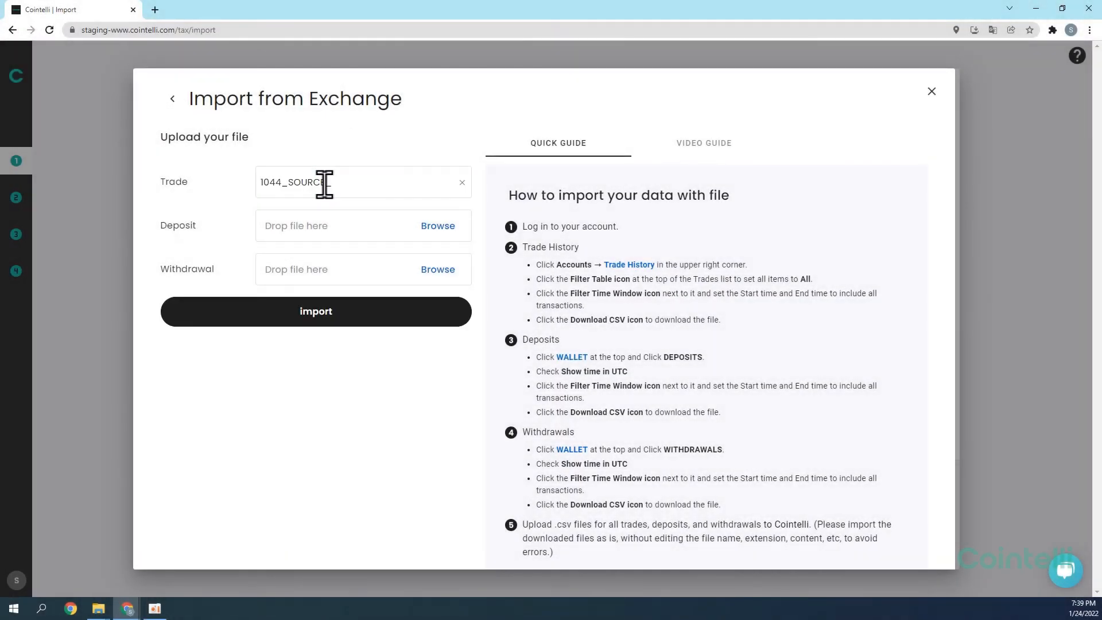
# Import the attached FTX US trade file into Cointelli, completing Exchange_1 with 11 transactions.
pyautogui.write('E_')
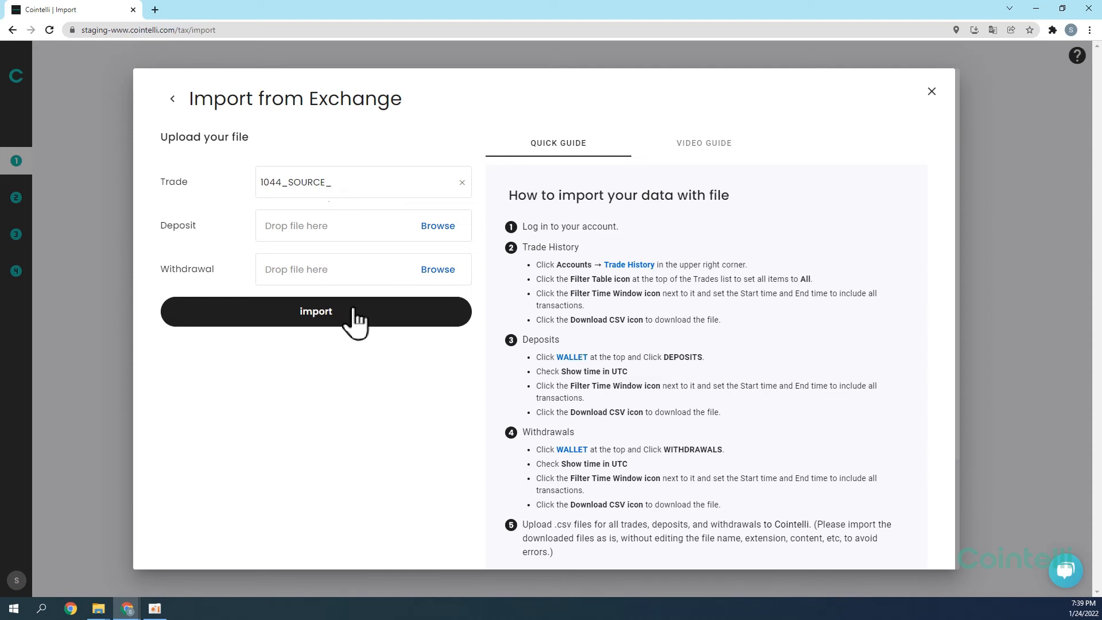
pyautogui.click(315, 311)
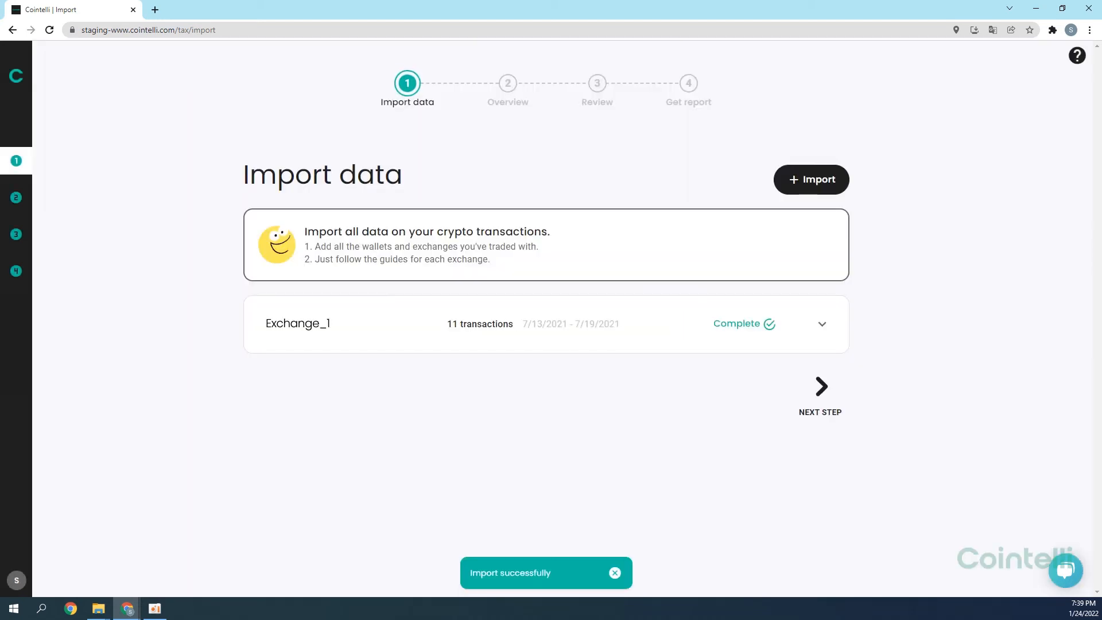